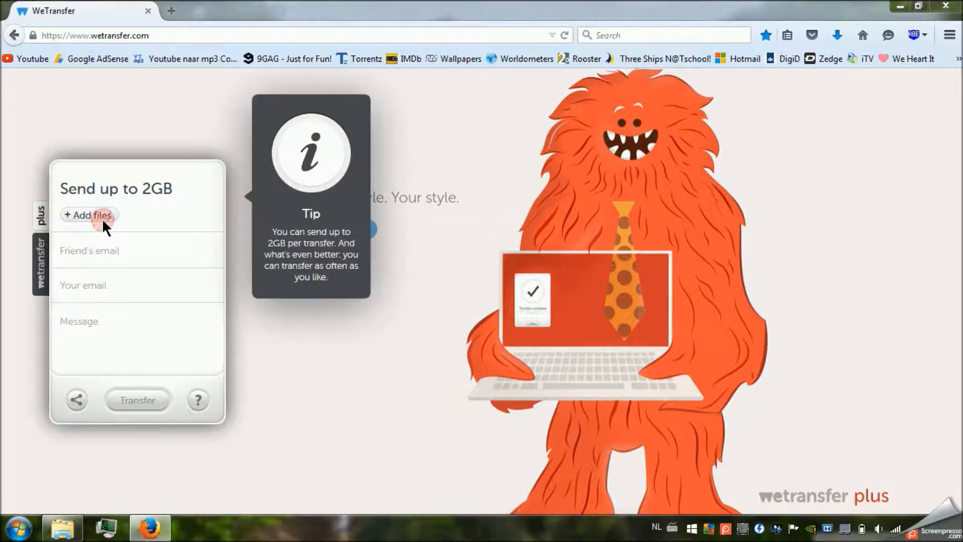
# Attach Titanic in 5 Seconds (HD).wmv and GTA V Ringtones.wmv to a new transfer via Add files.
pyautogui.click(89, 215)
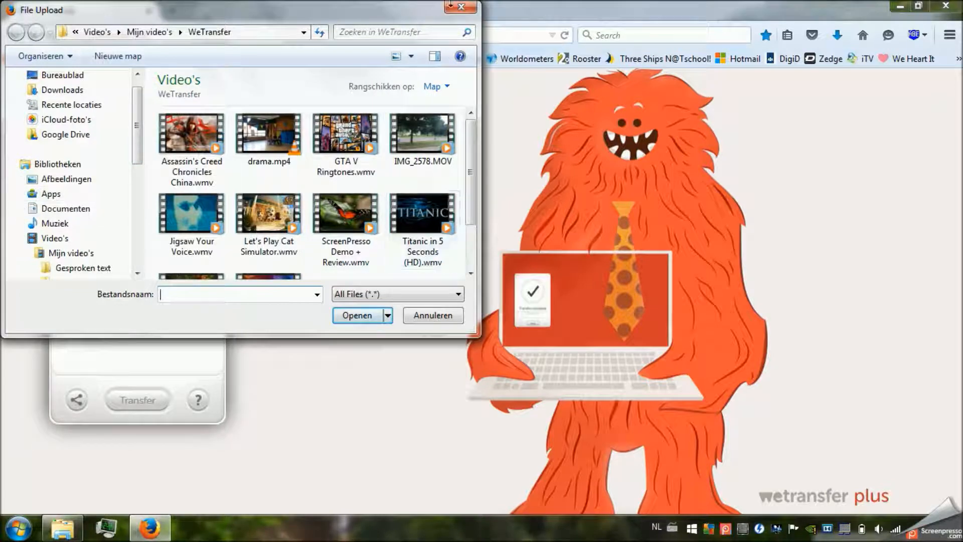
pyautogui.click(423, 213)
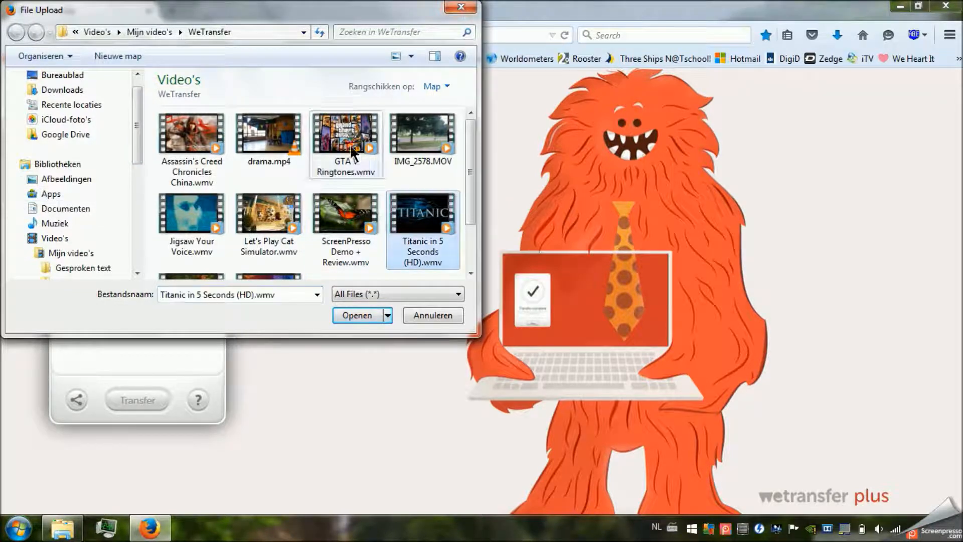
pyautogui.click(345, 133)
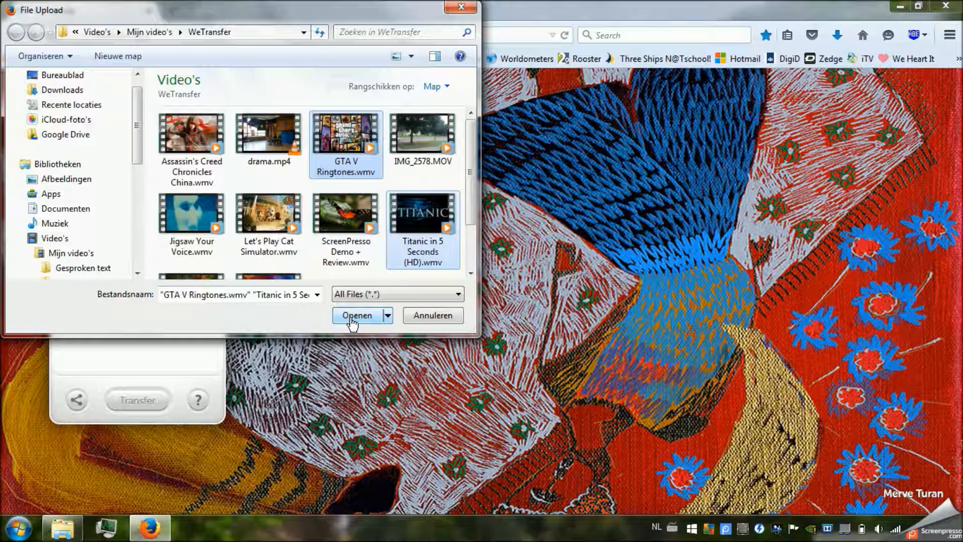
pyautogui.click(356, 315)
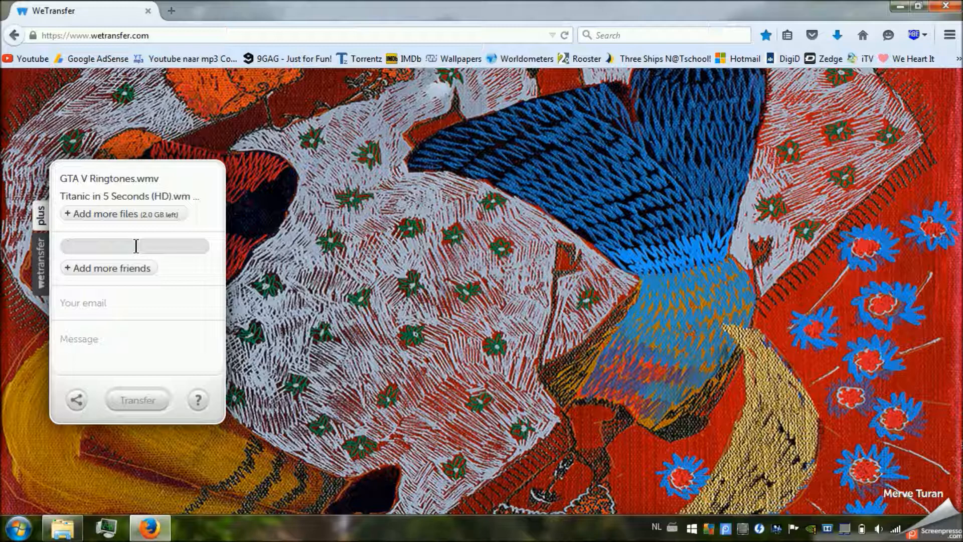
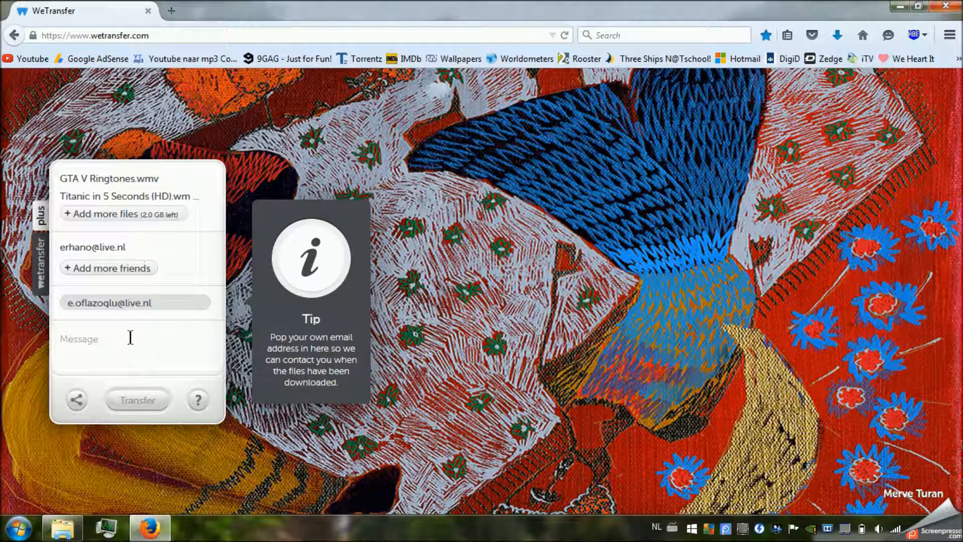
# Enter the recipient and sender emails with the message 'Videos :)' and send the transfer.
pyautogui.write('V')
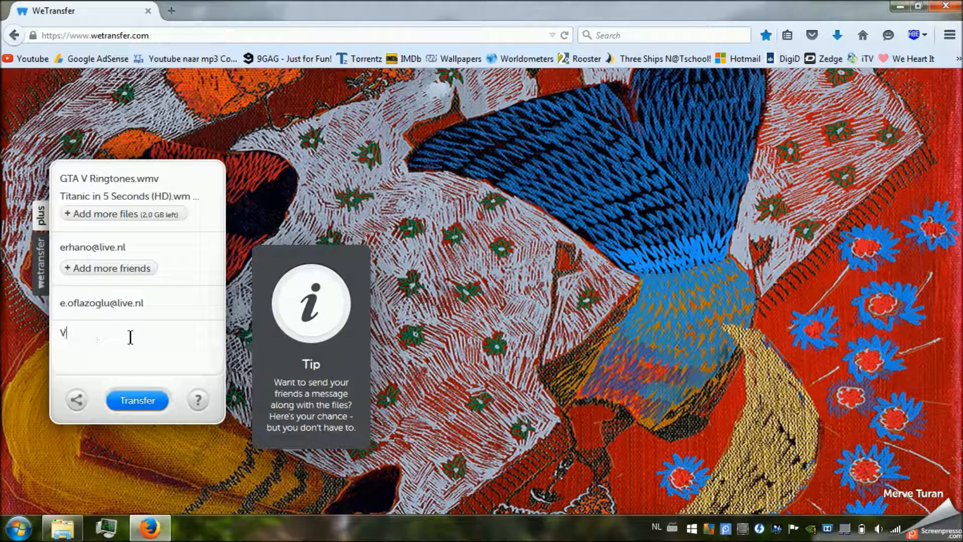
pyautogui.write('ideos :)')
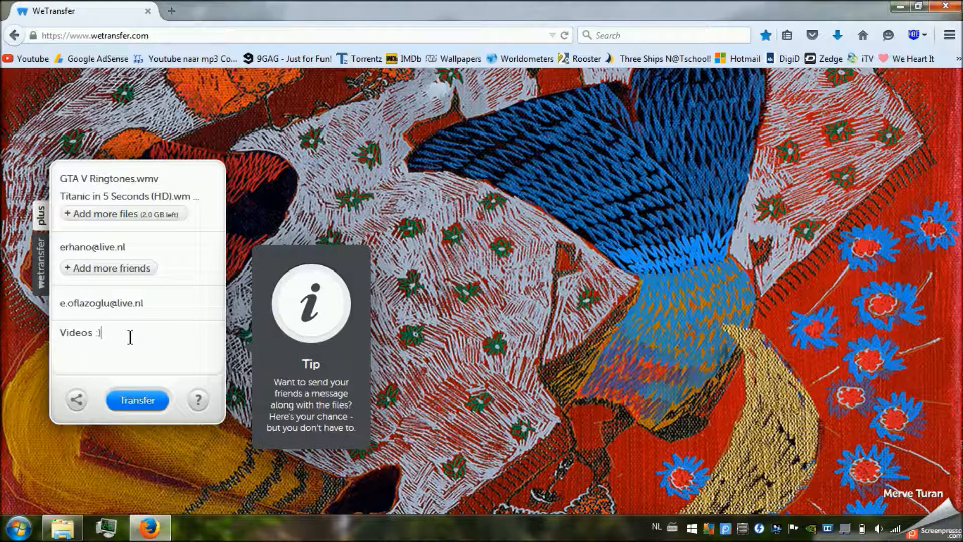
pyautogui.click(138, 400)
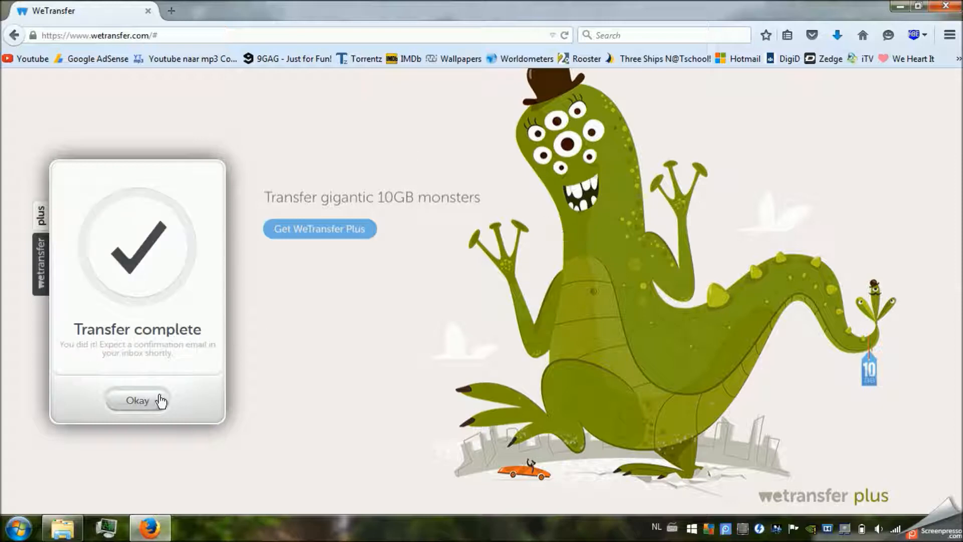
# Dismiss the Transfer complete notice with Okay and skip the Plus upgrade offer.
pyautogui.click(137, 400)
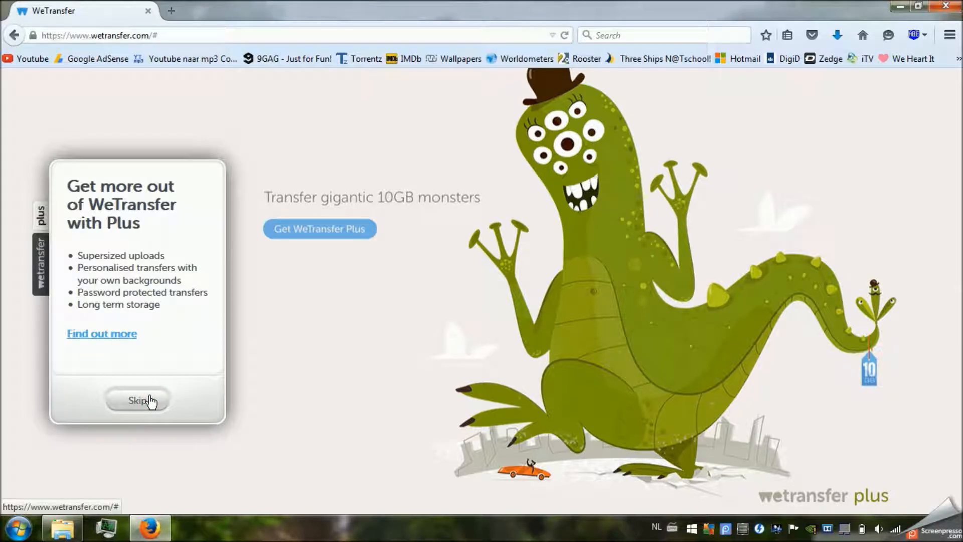
pyautogui.click(137, 400)
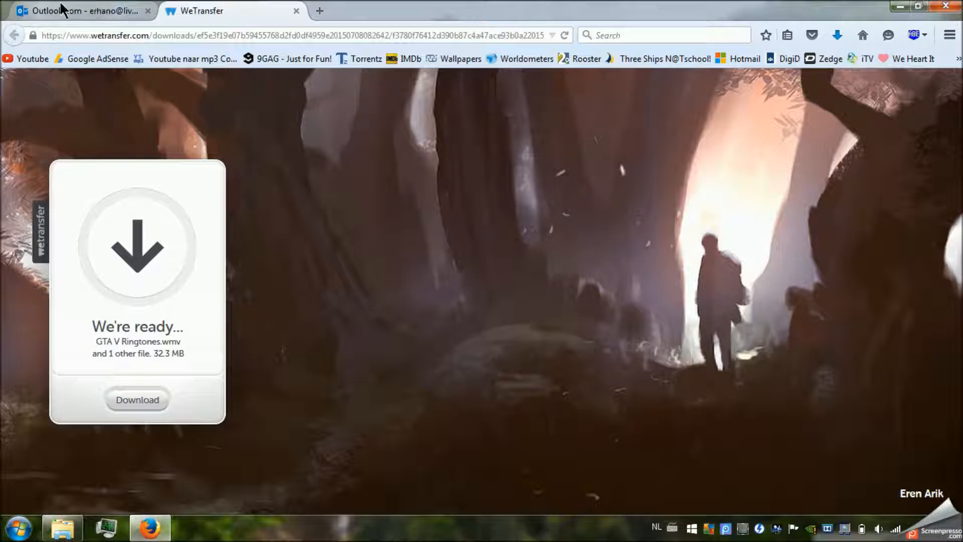
pyautogui.moveTo(240, 66)
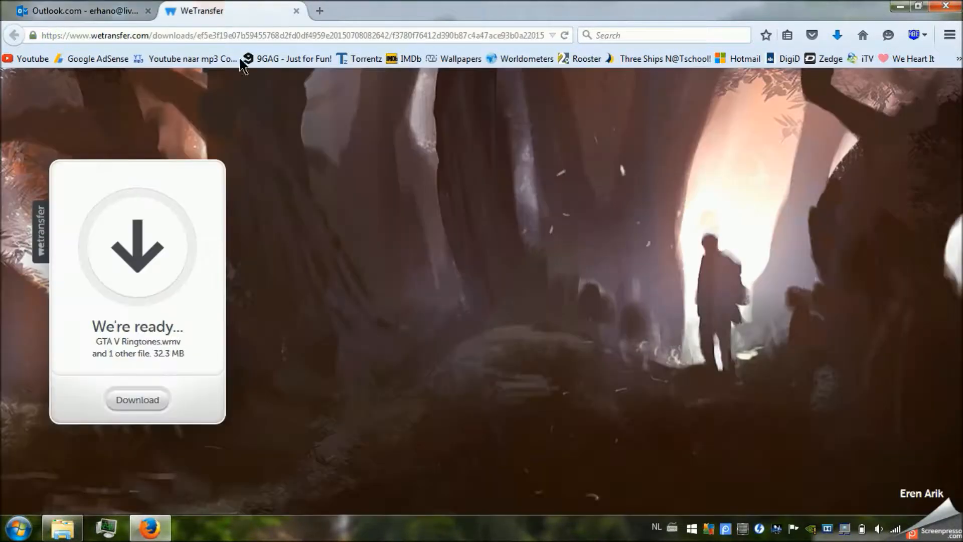
pyautogui.moveTo(376, 375)
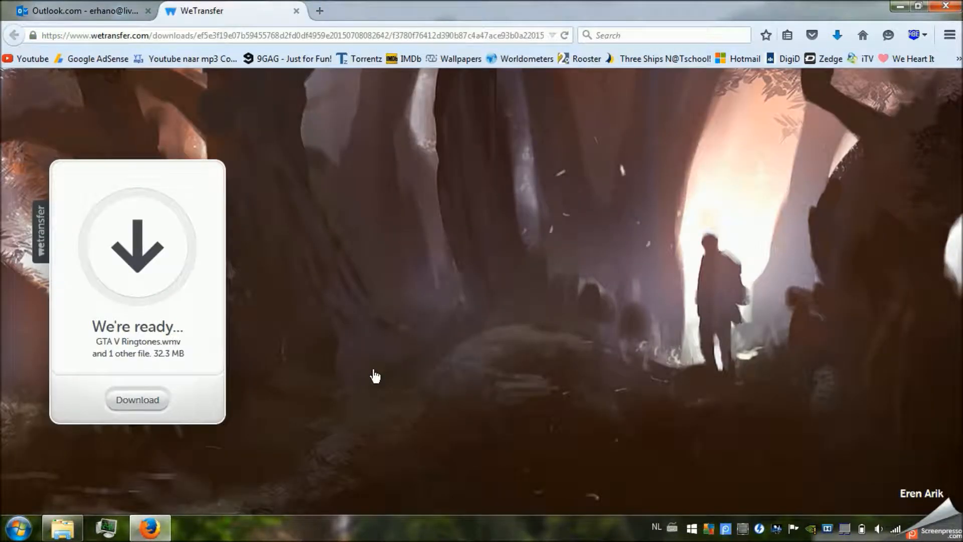
# Download both shared videos and save the zip archive into the Mijn video's folder.
pyautogui.click(137, 400)
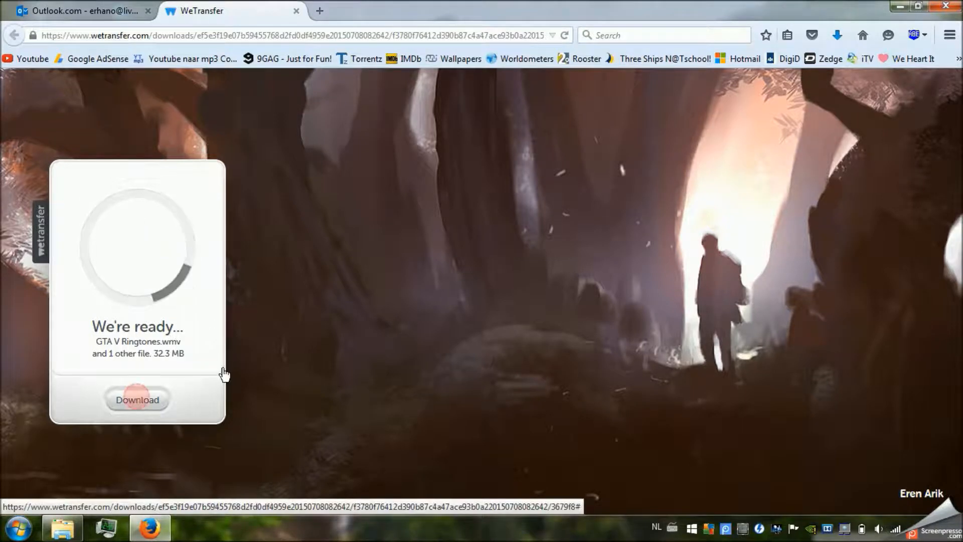
pyautogui.click(138, 400)
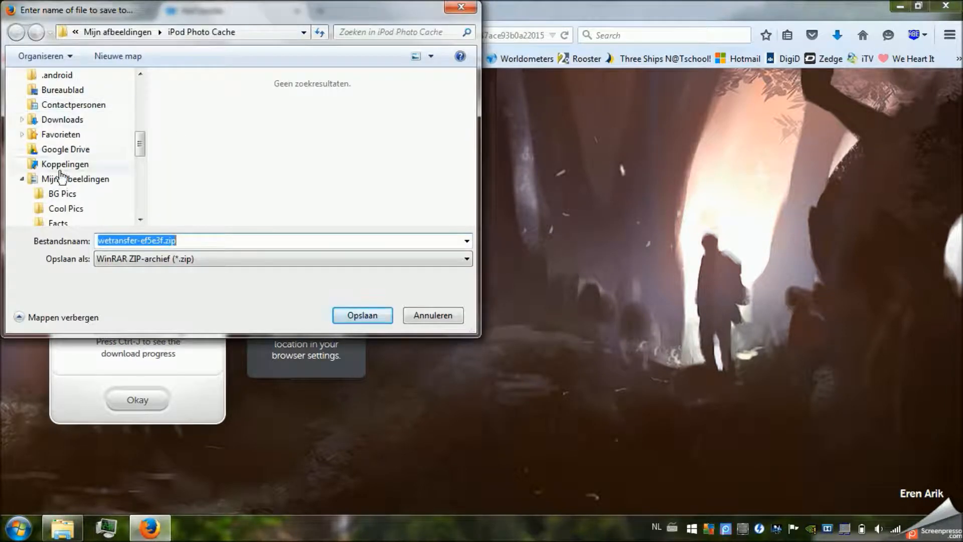
pyautogui.click(64, 194)
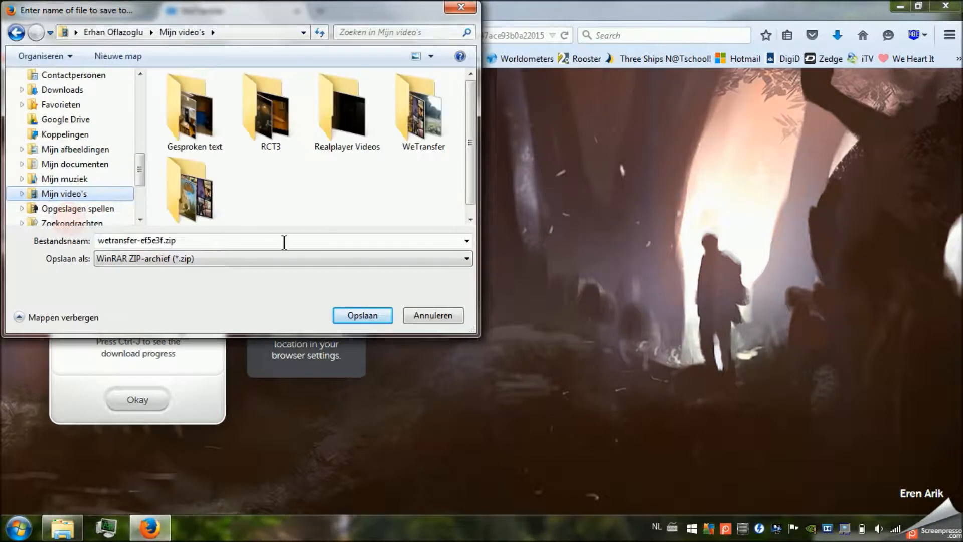
pyautogui.click(363, 314)
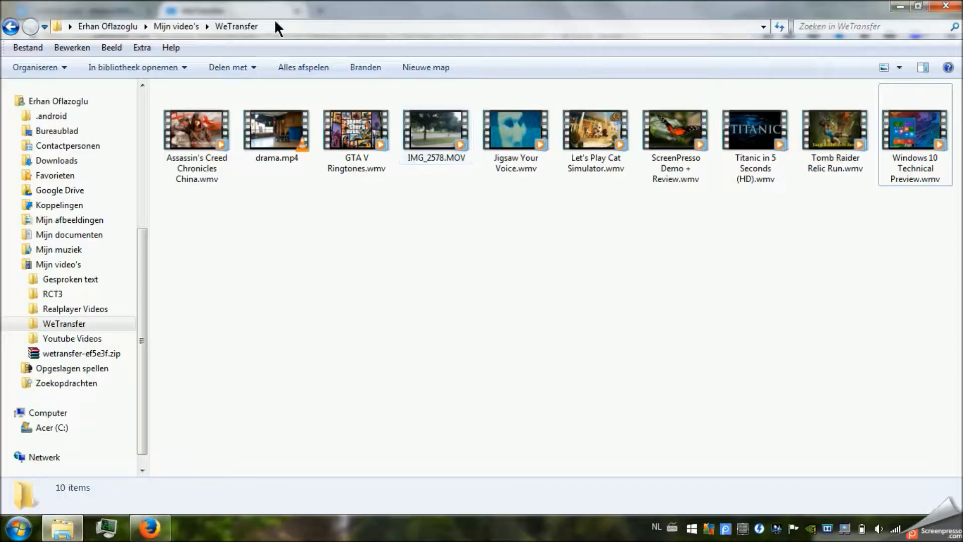
# Open wetransfer-ef5e3f.zip in WinRAR to check both videos are inside, then close the archive.
pyautogui.click(177, 27)
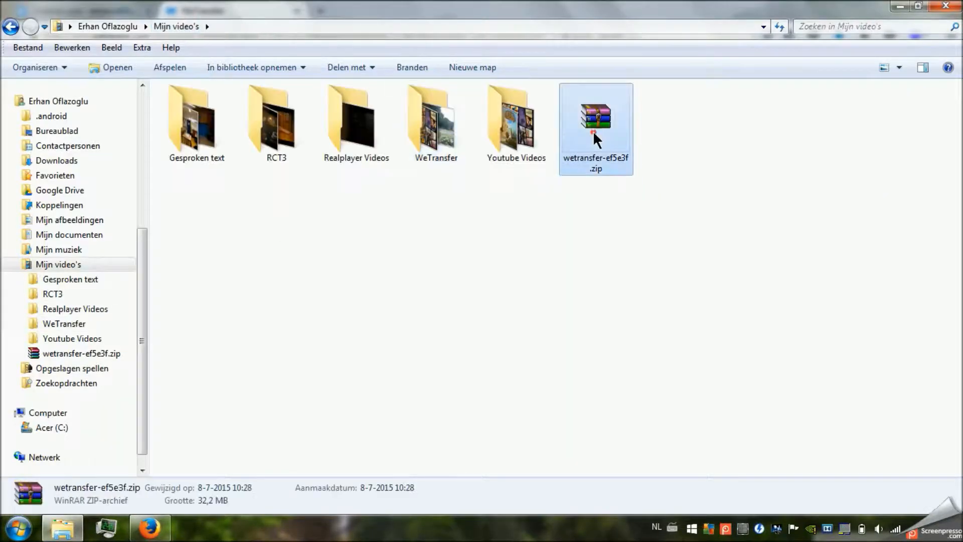
pyautogui.doubleClick(595, 116)
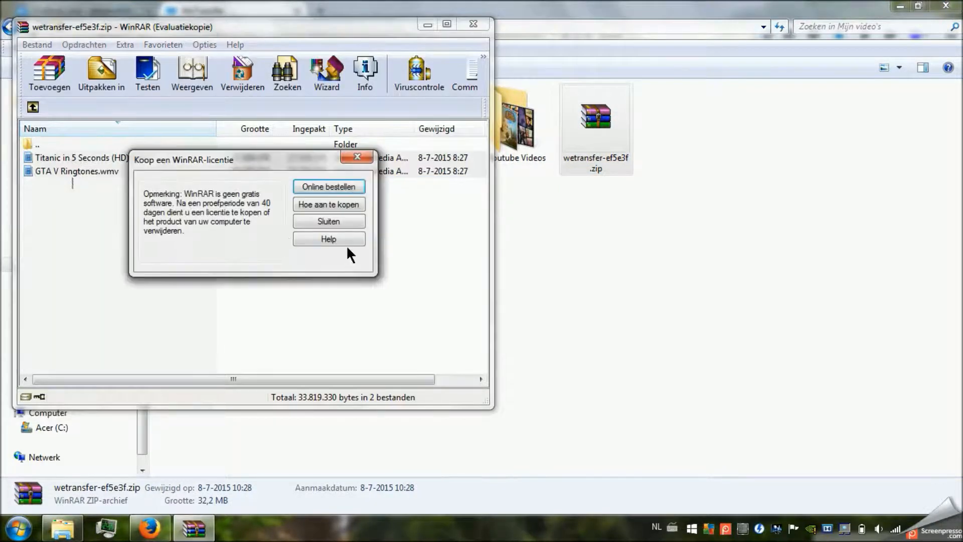
pyautogui.click(328, 221)
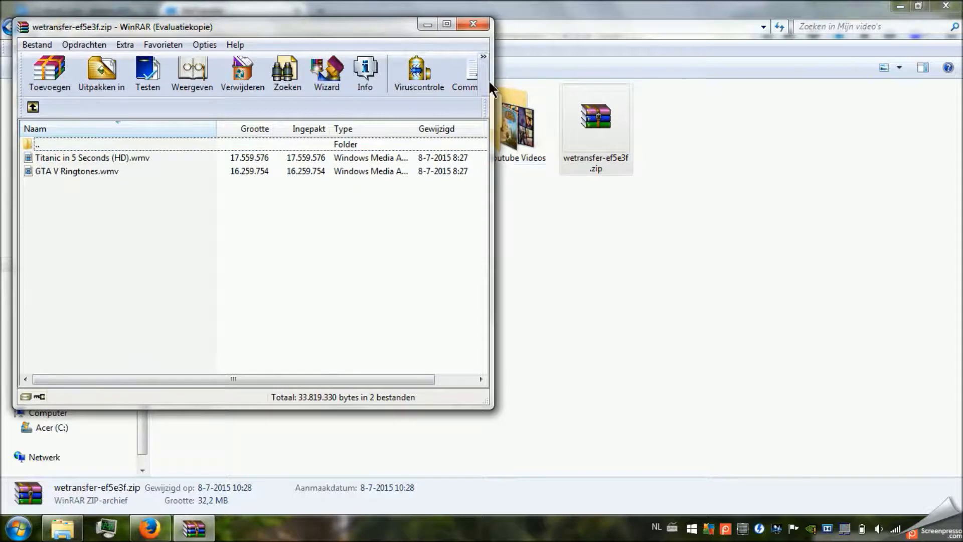
pyautogui.click(473, 24)
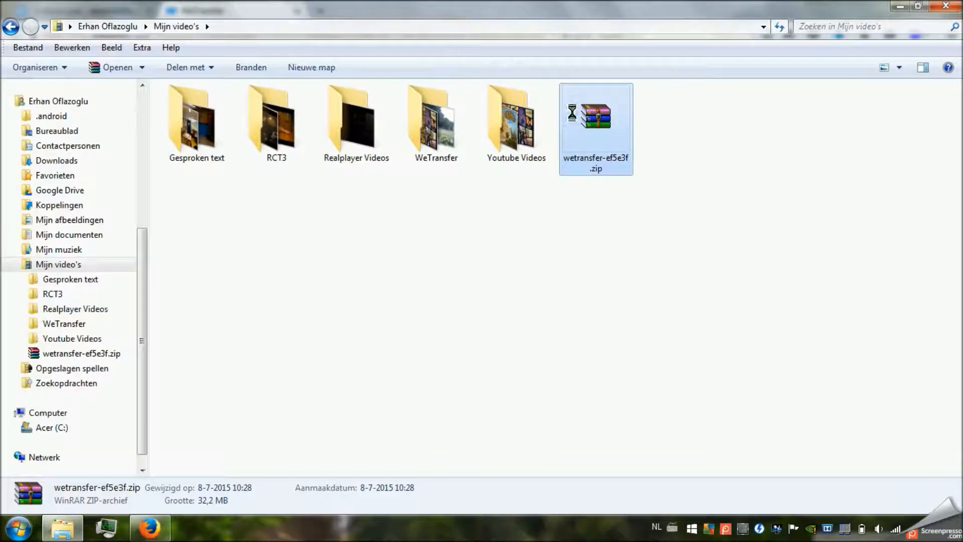
# Extract the zip here and play Titanic in 5 Seconds (HD).wmv from Mijn video's.
pyautogui.rightClick(594, 117)
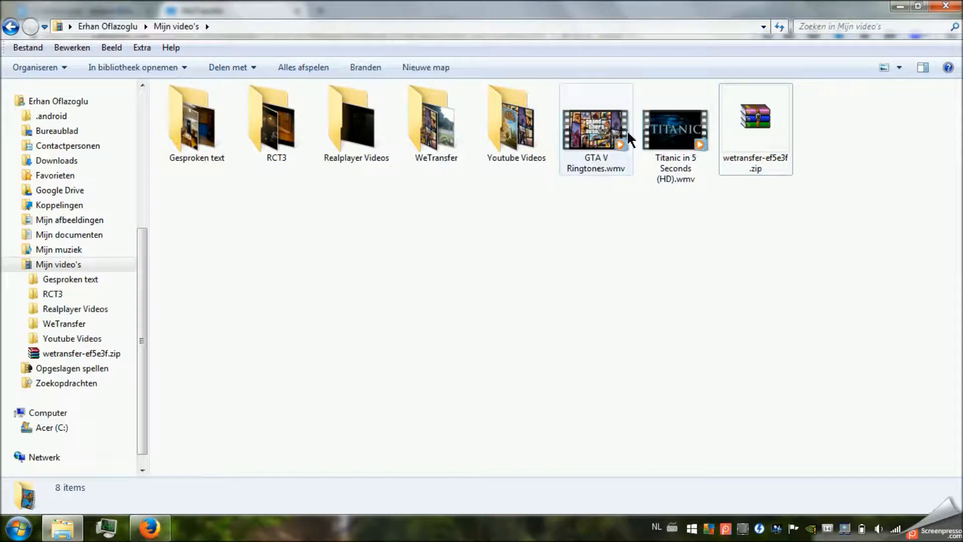
pyautogui.click(675, 129)
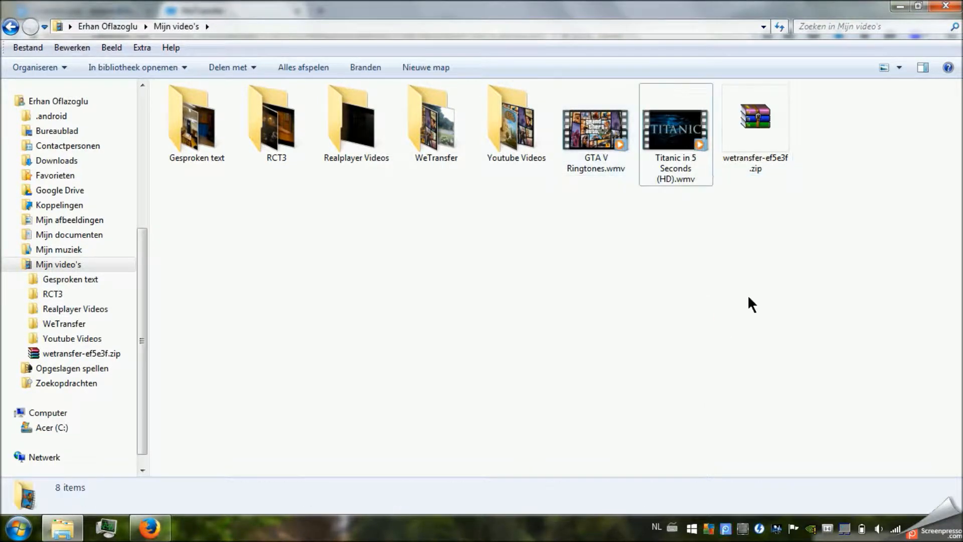
pyautogui.moveTo(691, 147)
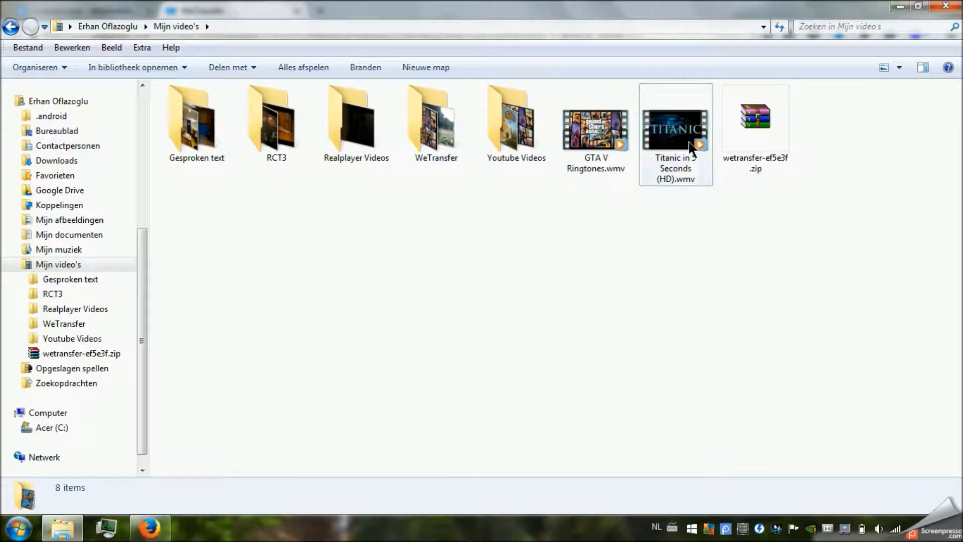
pyautogui.doubleClick(675, 126)
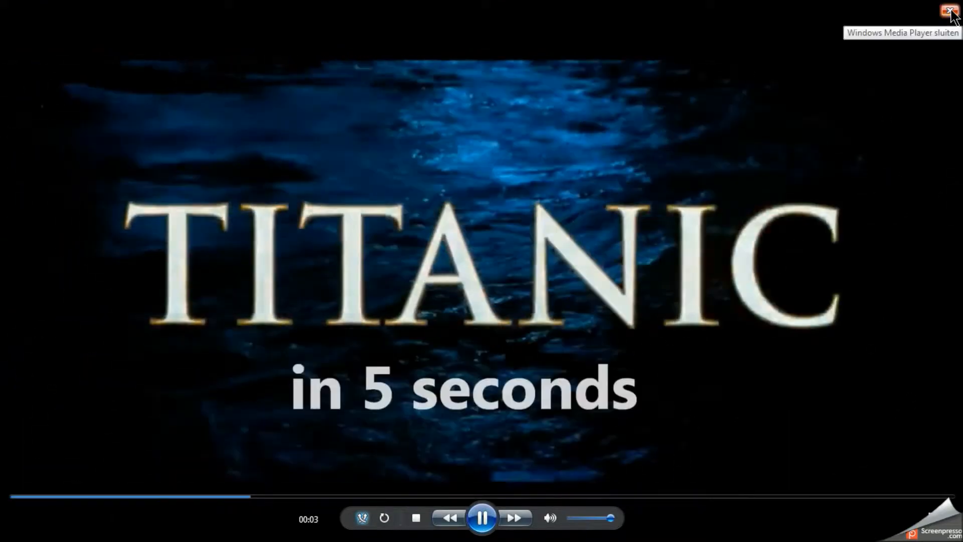
# Close Windows Media Player to stop the Titanic video and return to WeTransfer.
pyautogui.click(951, 10)
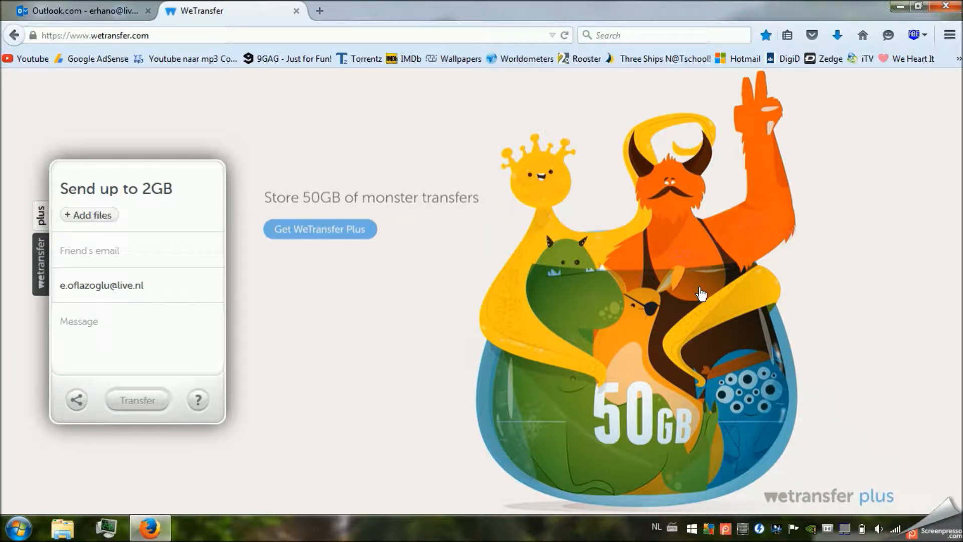
pyautogui.moveTo(893, 246)
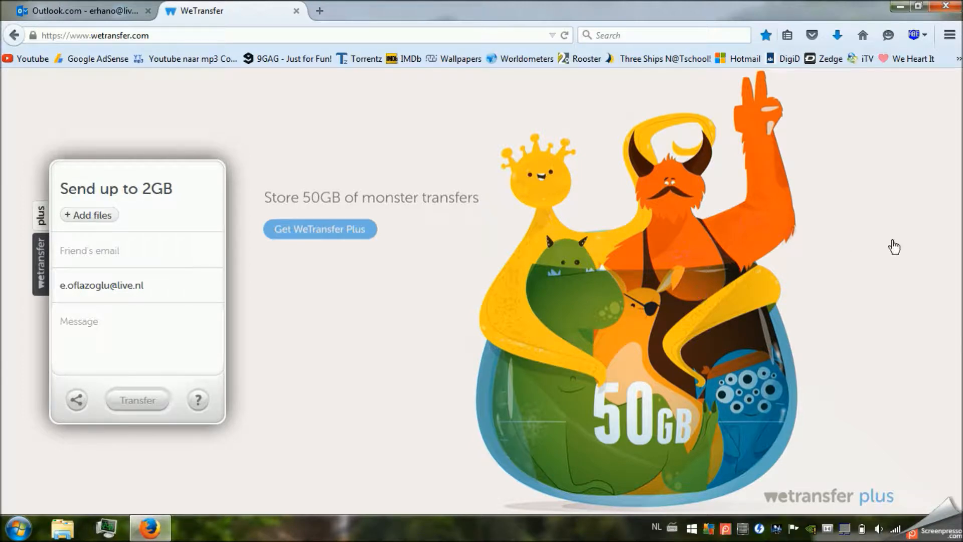